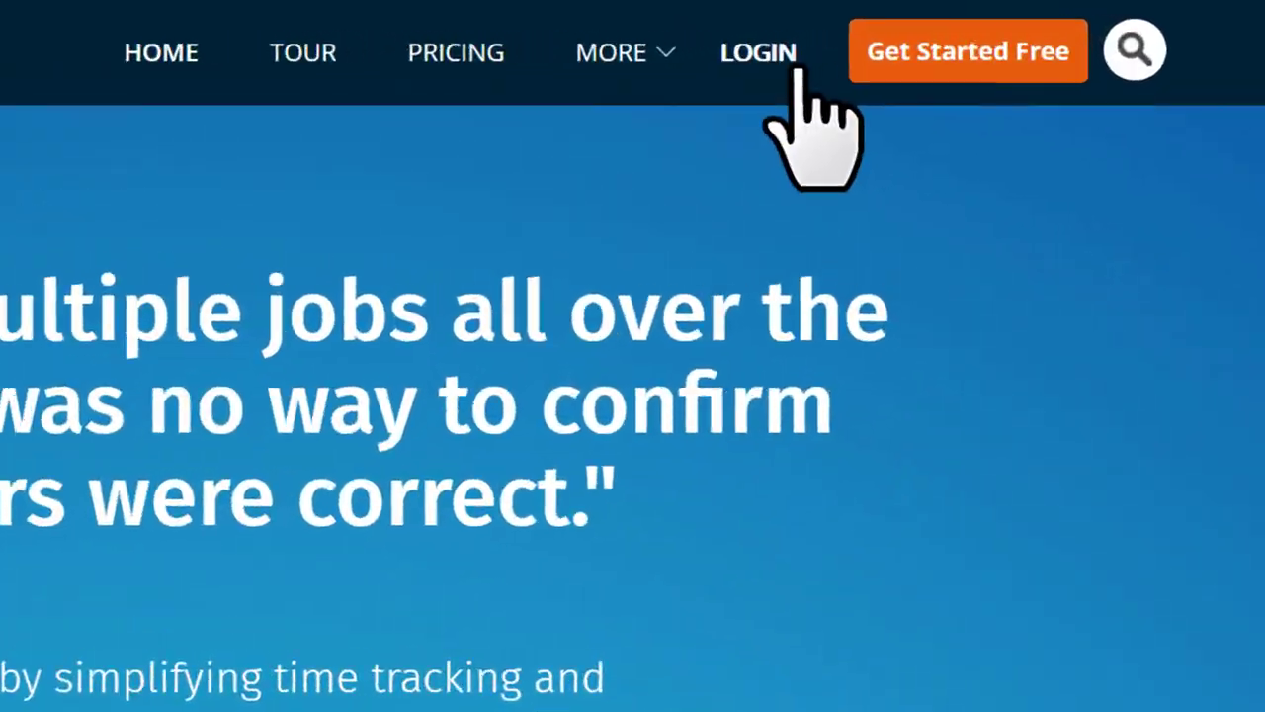
Log in to the ClockShark account to reach the web time clock.
left_click(758, 51)
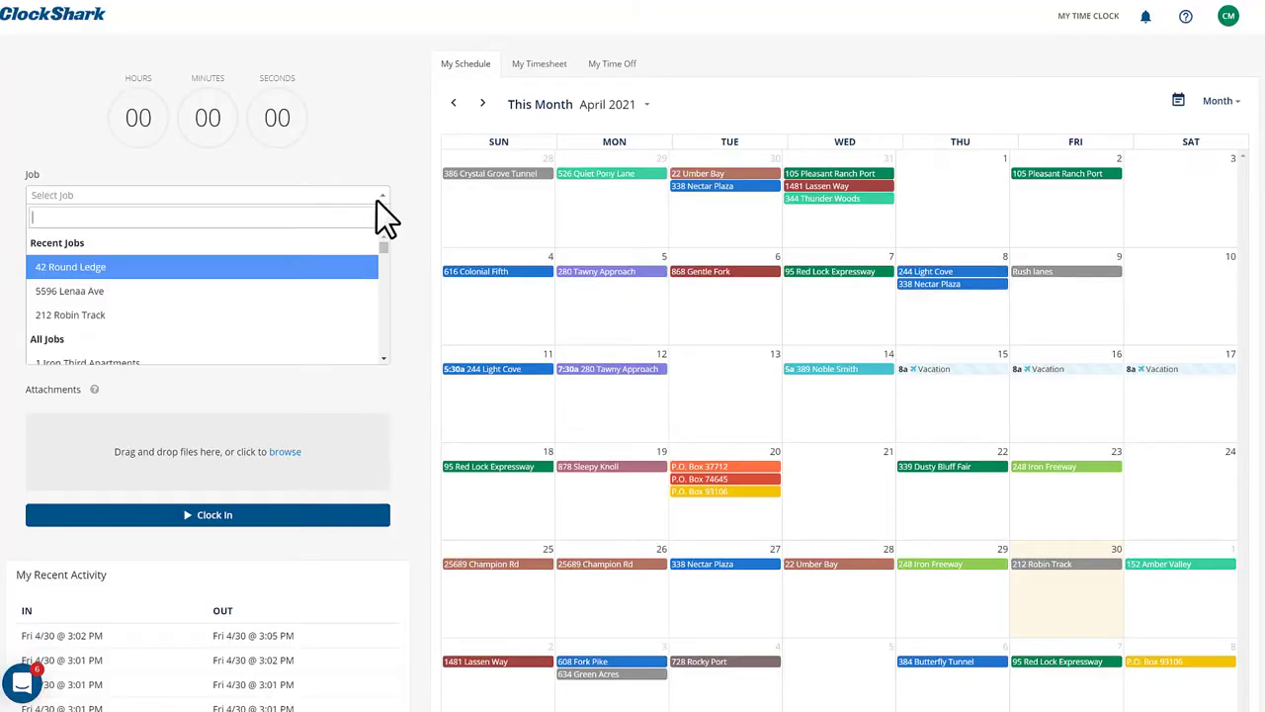
left_click(70, 314)
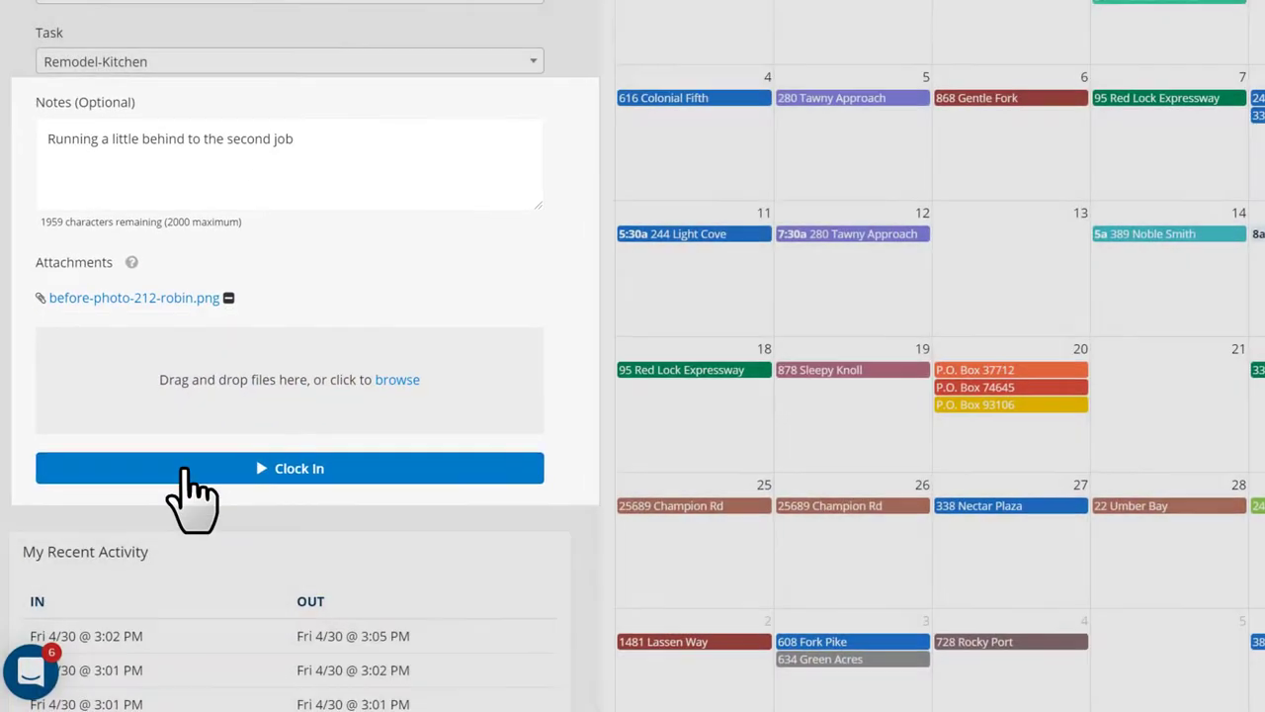
left_click(290, 467)
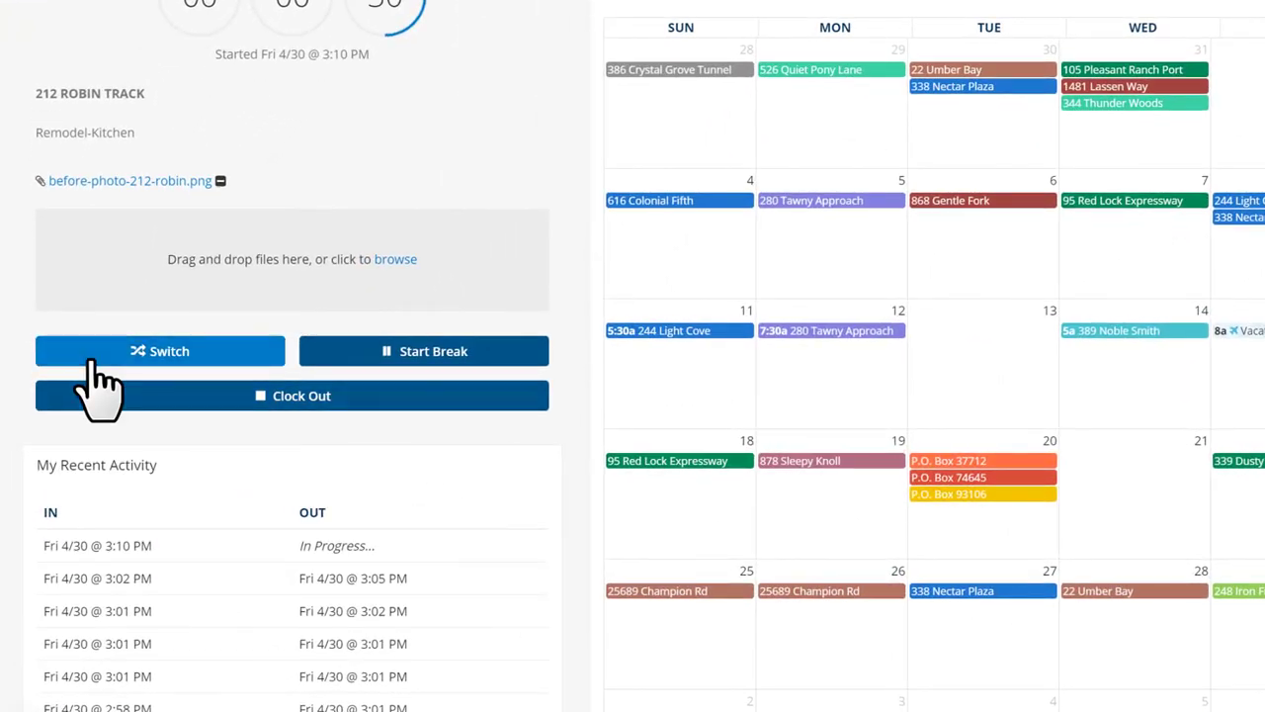
left_click(159, 351)
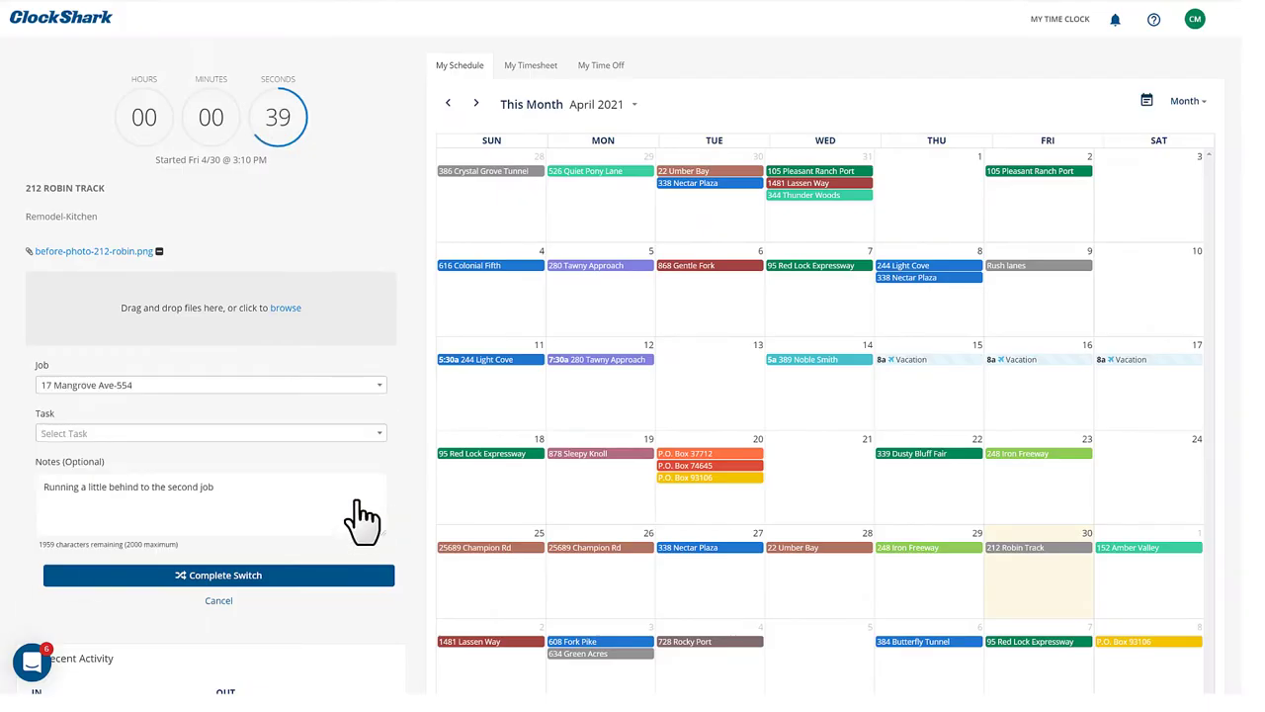
left_click(211, 433)
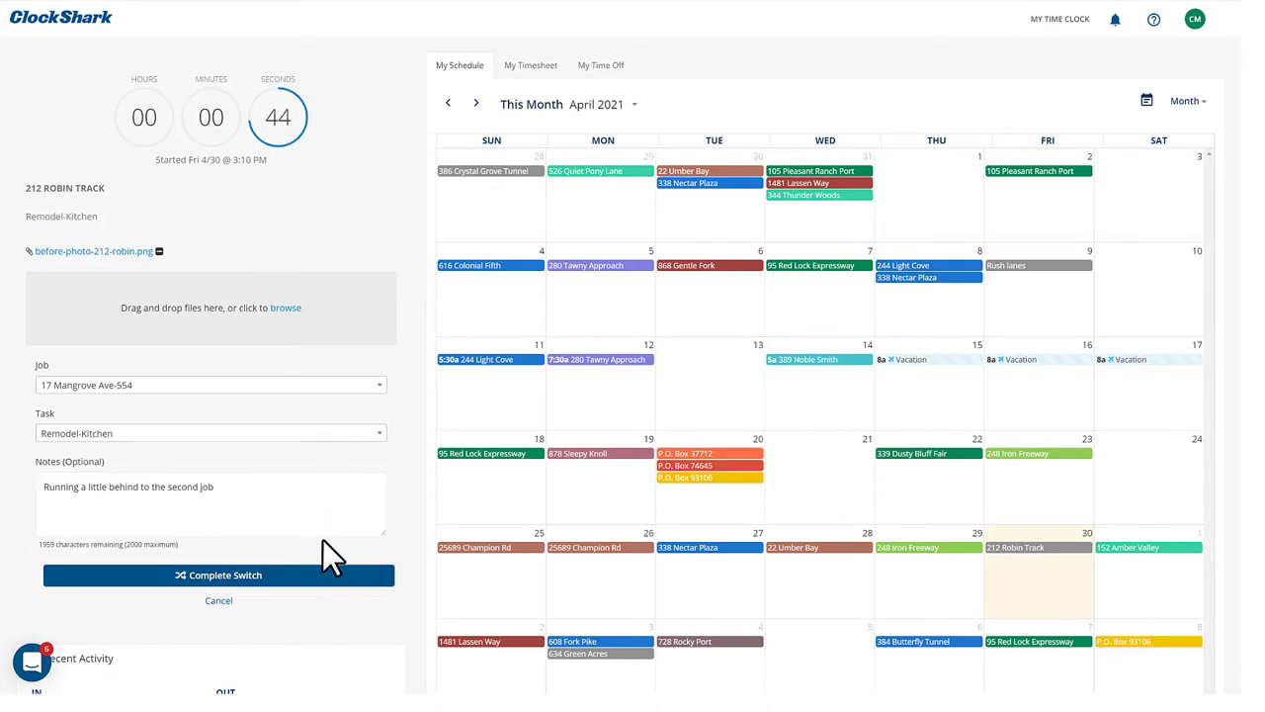
left_click(218, 574)
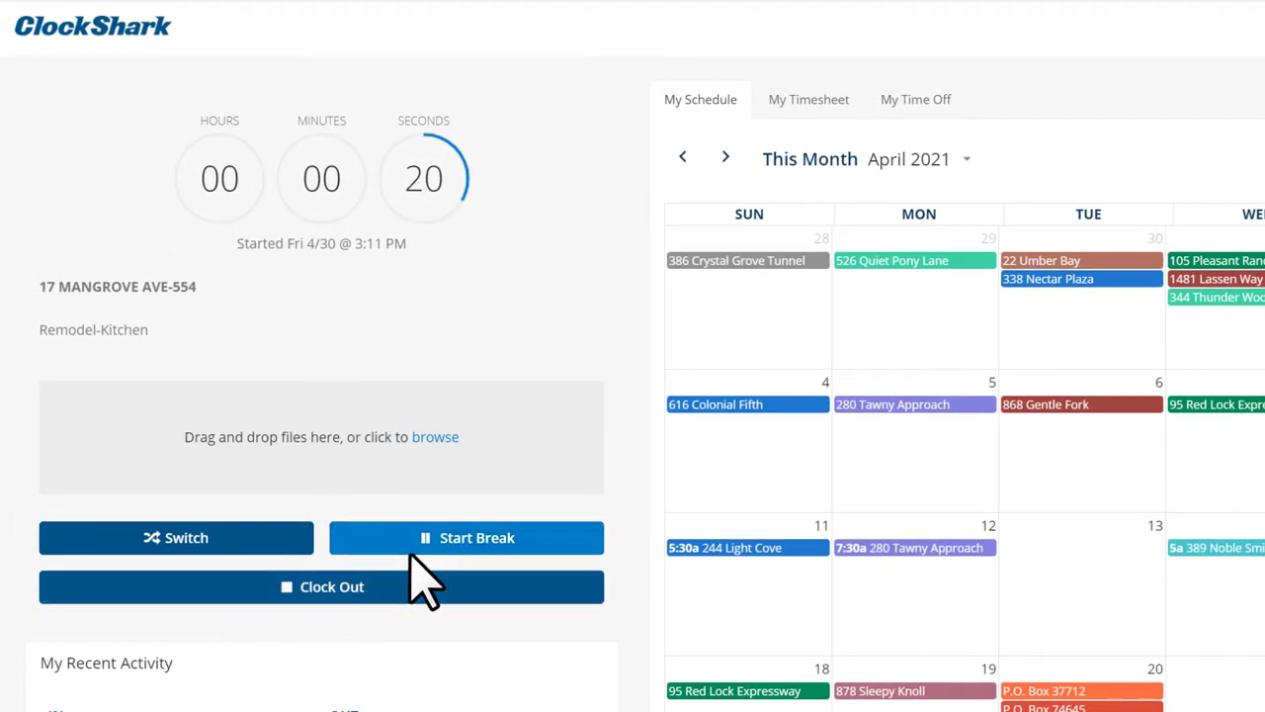
Start a break and then end it.
left_click(466, 537)
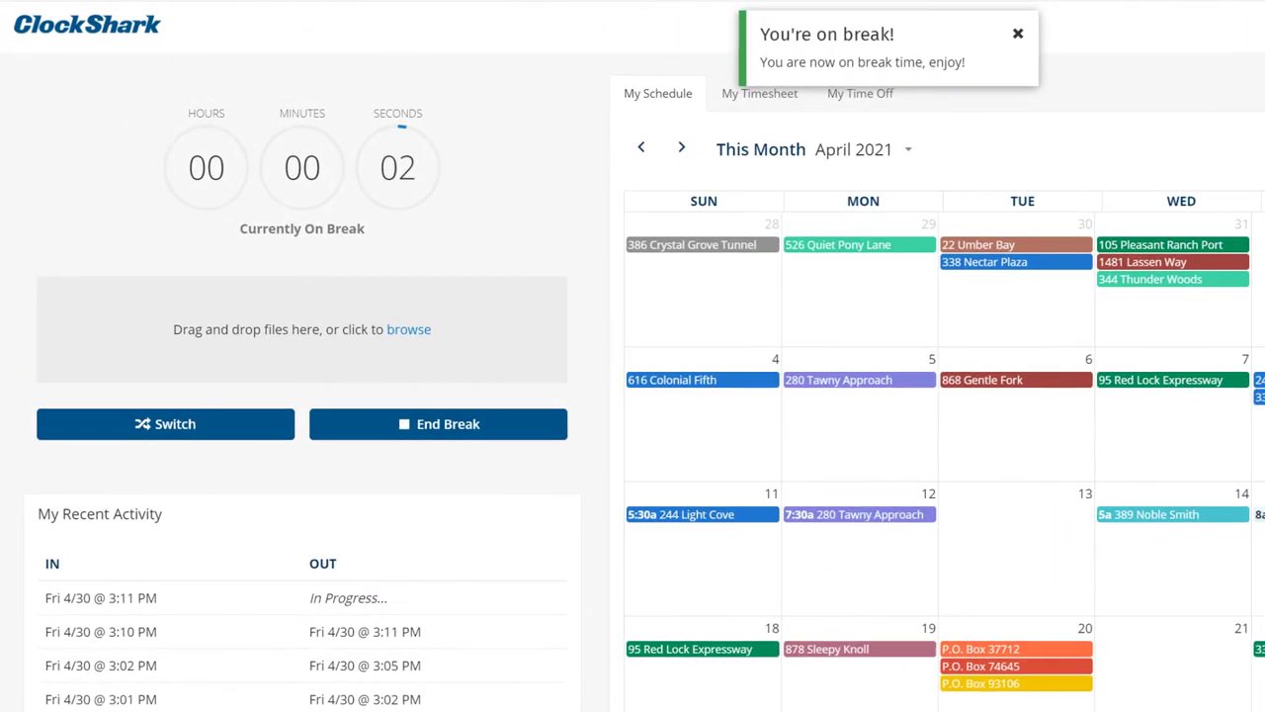
left_click(438, 423)
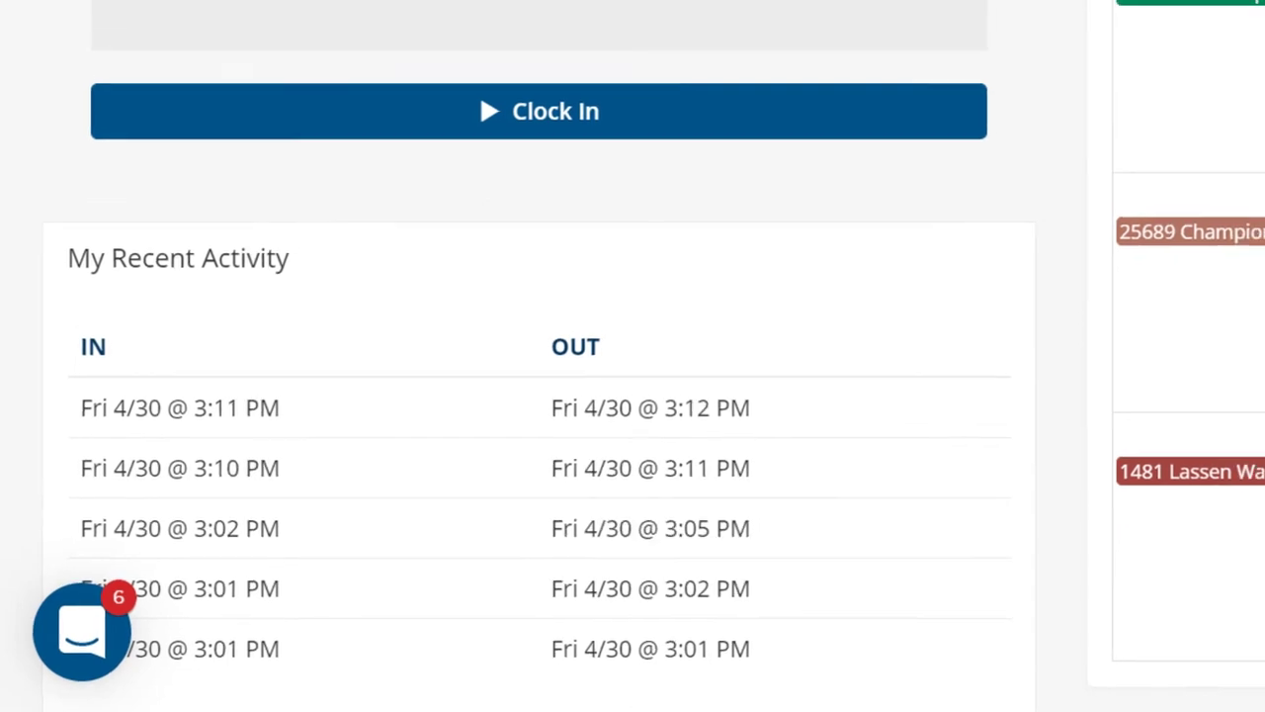
left_click(303, 33)
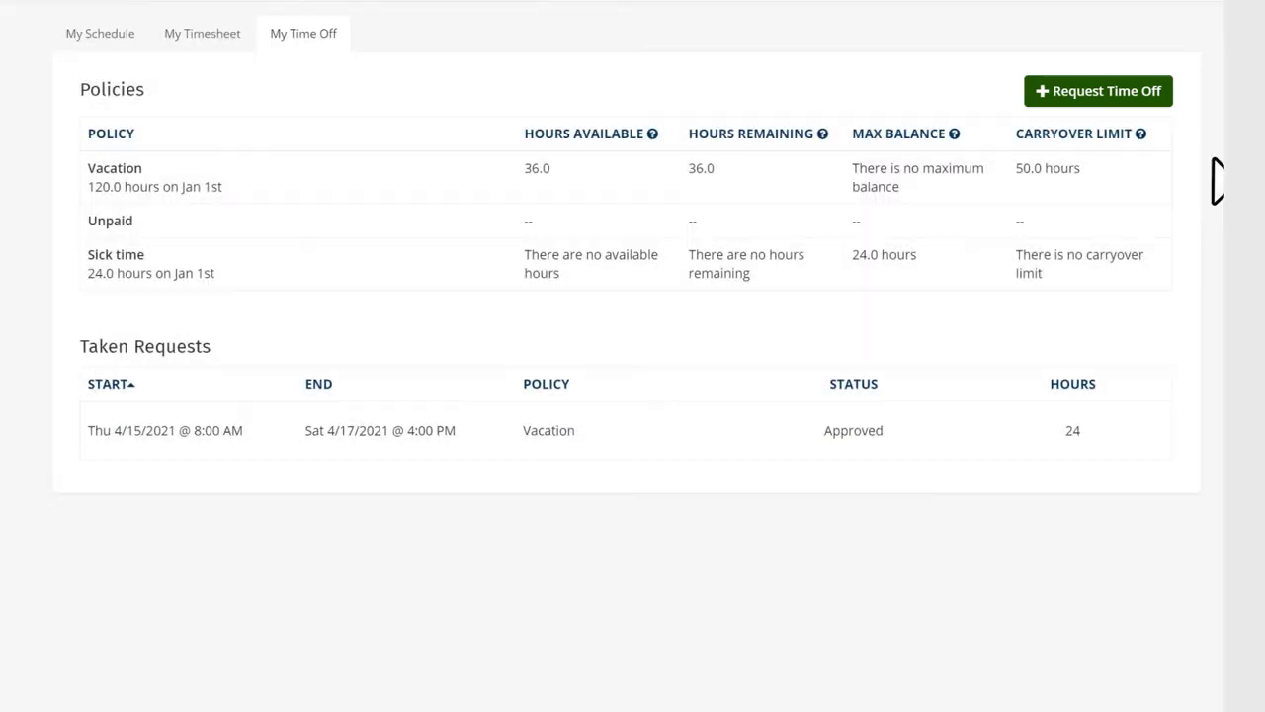
left_click(100, 33)
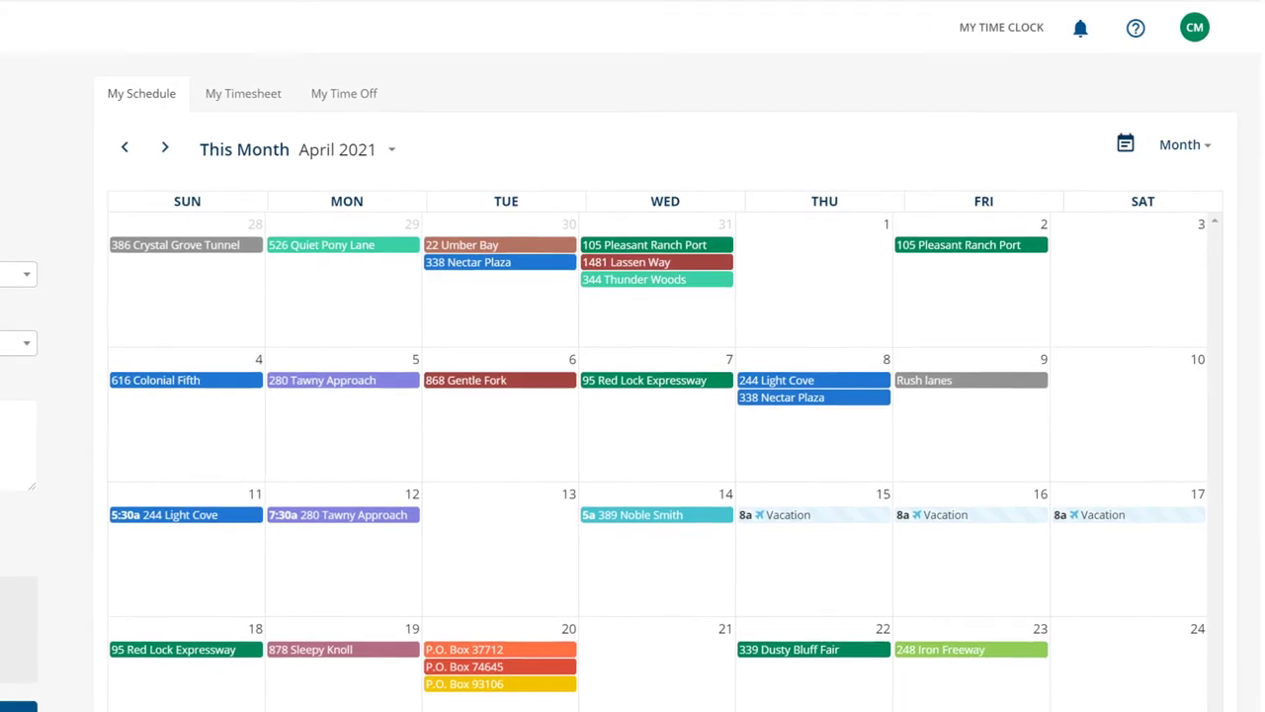
scroll("down", 3)
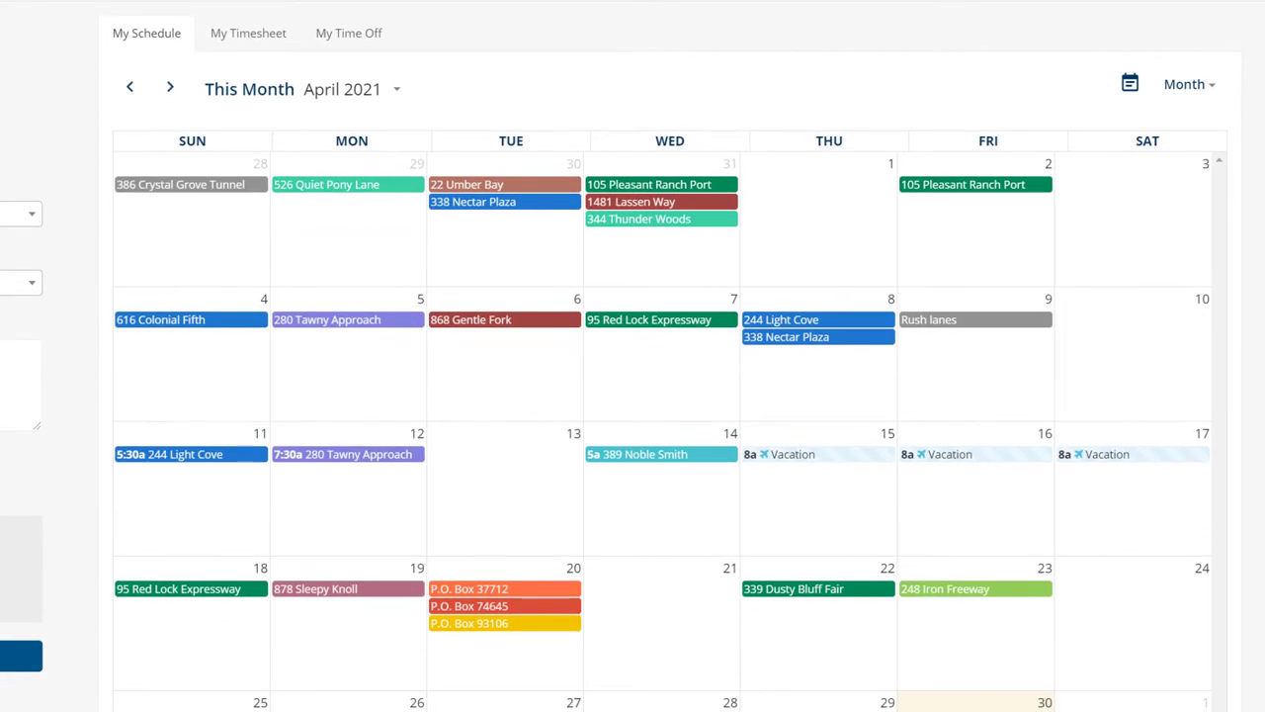